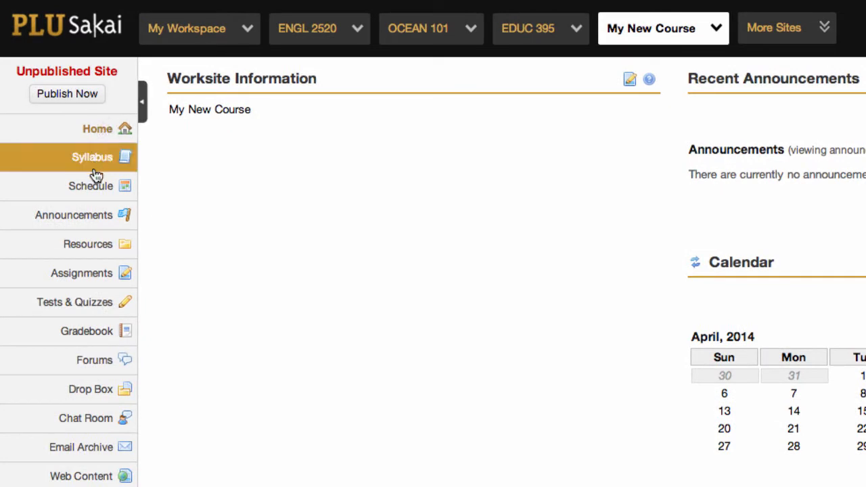
{"action": "mouse_move", "coordinate": [79, 243]}
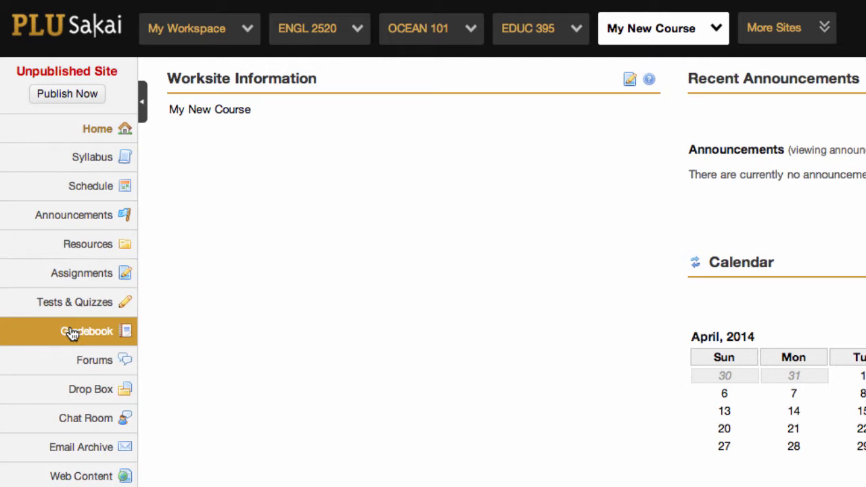
{"action": "mouse_move", "coordinate": [205, 406]}
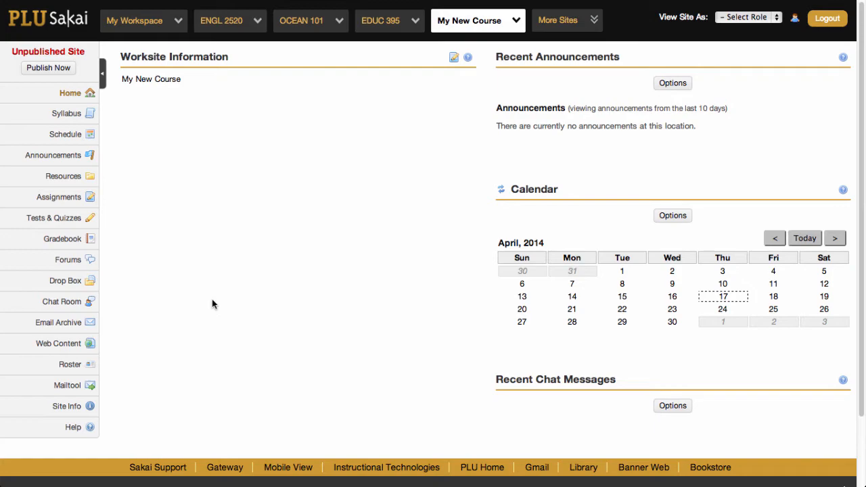
Step: Switch from My New Course to the ENGL 2520 American Literature site via the top site bar
{"action": "left_click", "coordinate": [222, 20]}
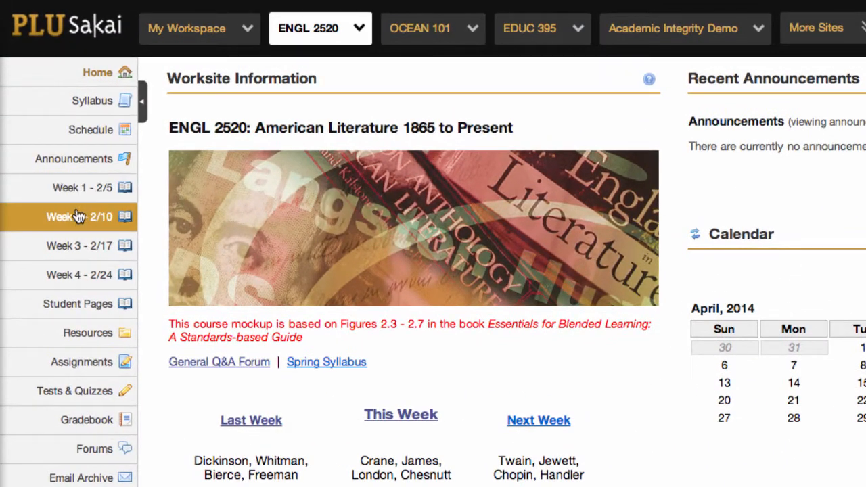
Step: Switch to the OCEAN 101 course site with its topic-based pages like Origin of the Earth
{"action": "left_click", "coordinate": [78, 273]}
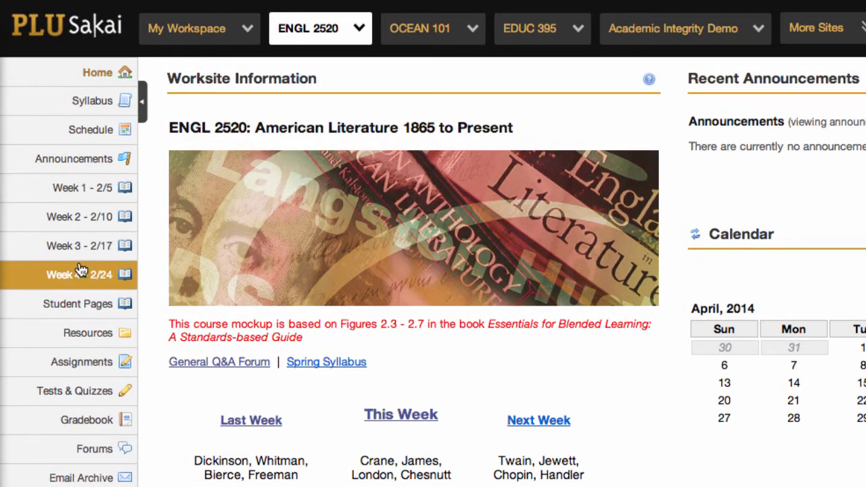
{"action": "mouse_move", "coordinate": [156, 284]}
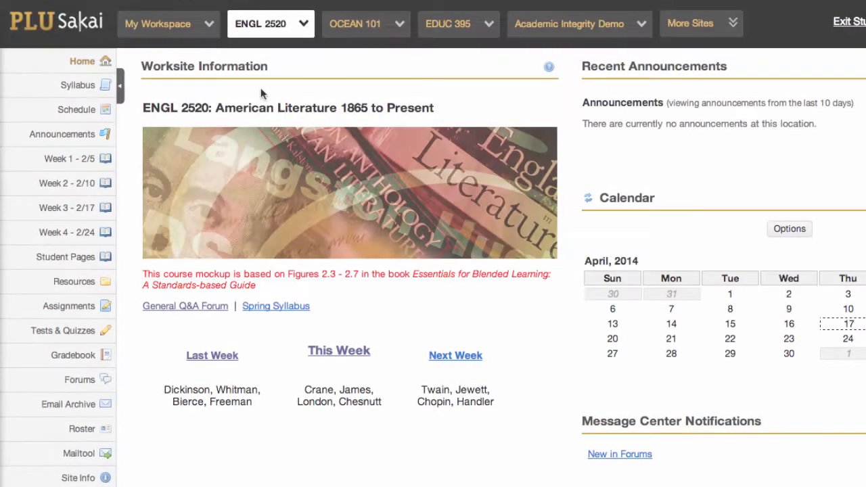
{"action": "left_click", "coordinate": [355, 24]}
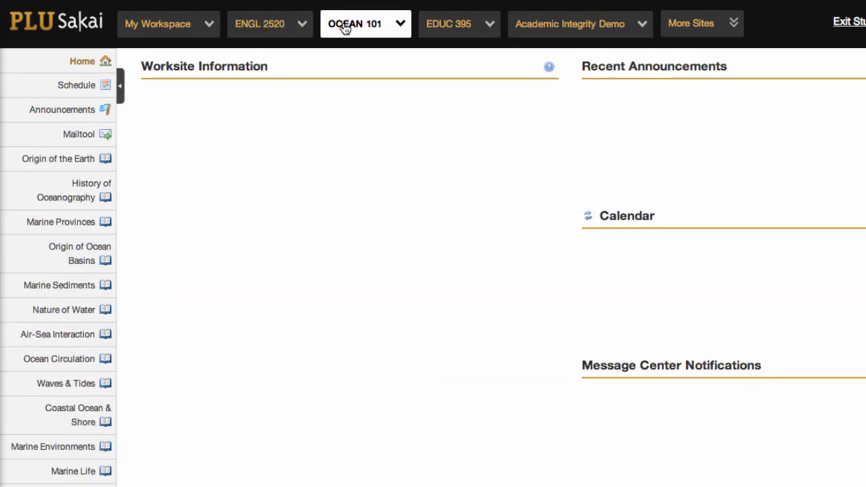
{"action": "left_click", "coordinate": [354, 24]}
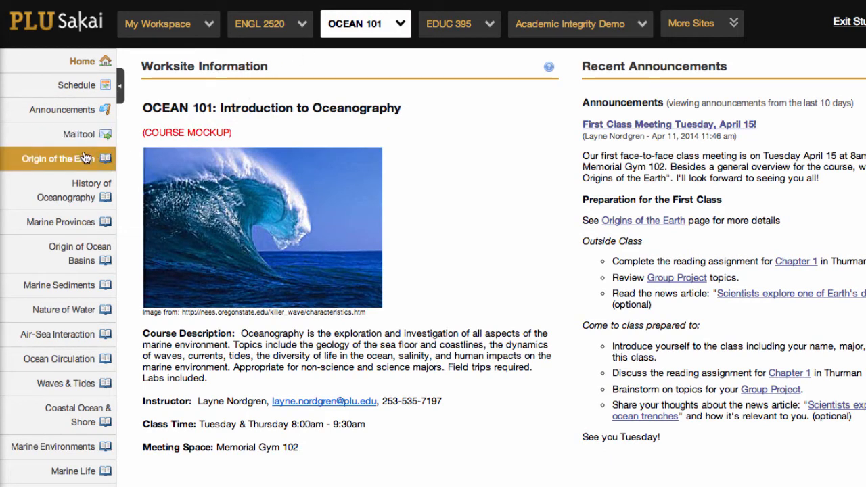
{"action": "mouse_move", "coordinate": [61, 222]}
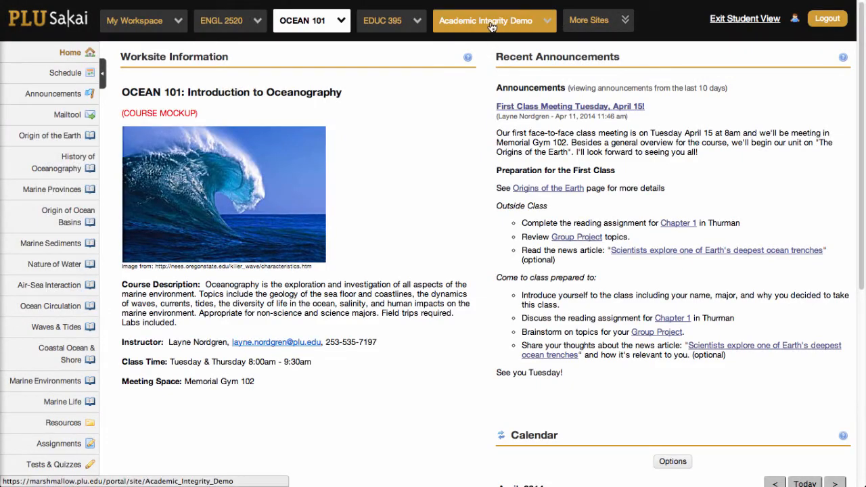
Step: In the Academic Integrity Demo site, view Part 1's video and quiz, then Part 2 of the module
{"action": "left_click", "coordinate": [494, 20]}
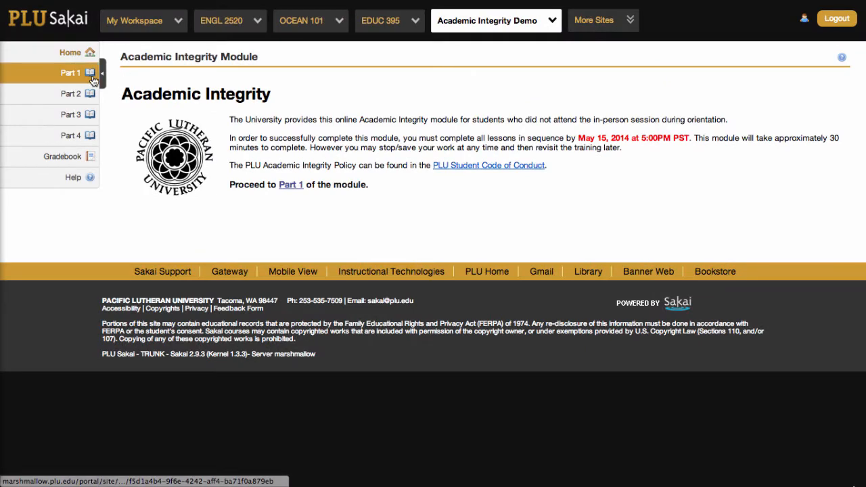
{"action": "left_click", "coordinate": [71, 73]}
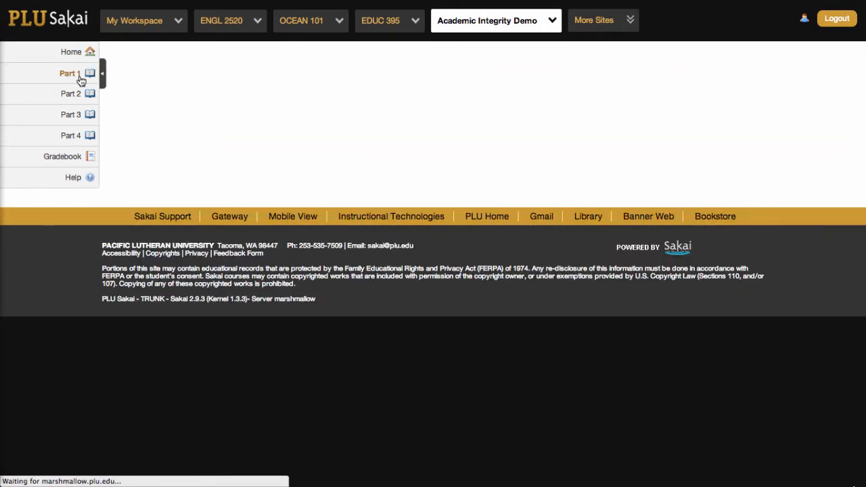
{"action": "left_click", "coordinate": [71, 73]}
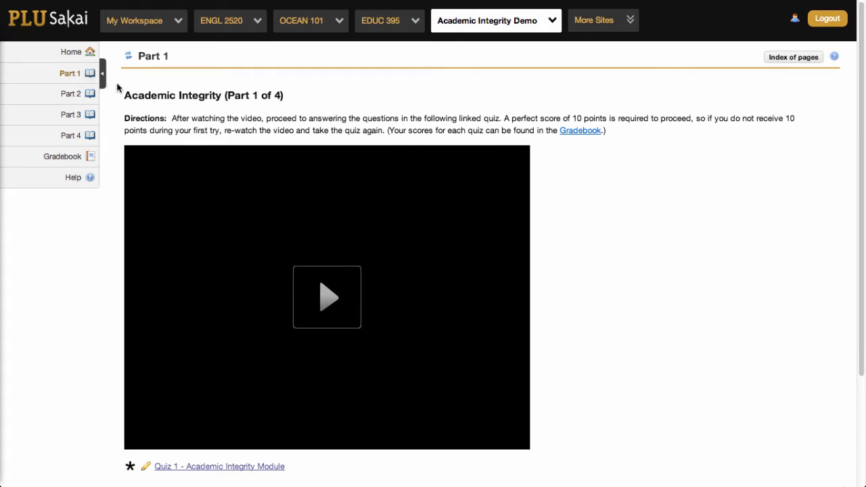
{"action": "mouse_move", "coordinate": [168, 123]}
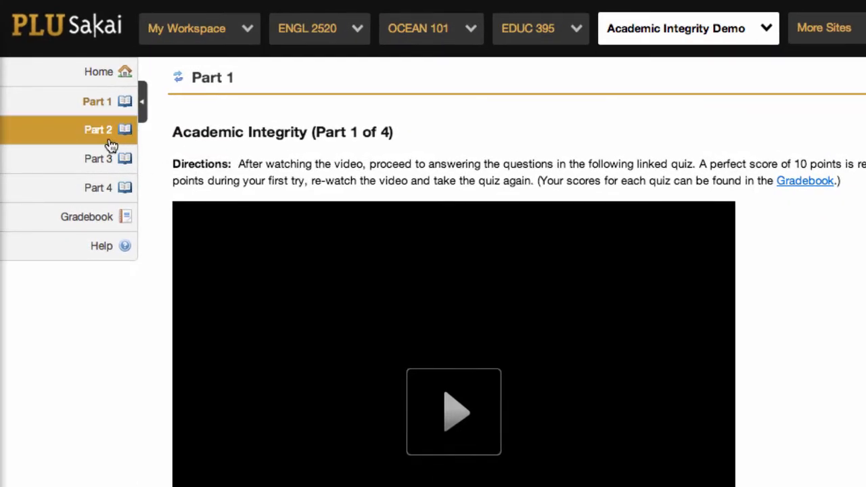
{"action": "left_click", "coordinate": [98, 130]}
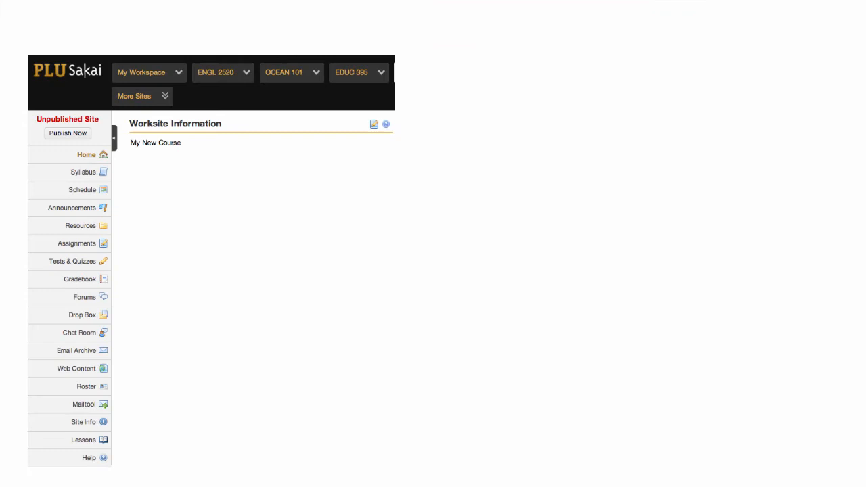
Step: Go back to the ENGL 2520 American Literature site home with its weekly pages and calendar
{"action": "left_click", "coordinate": [284, 73]}
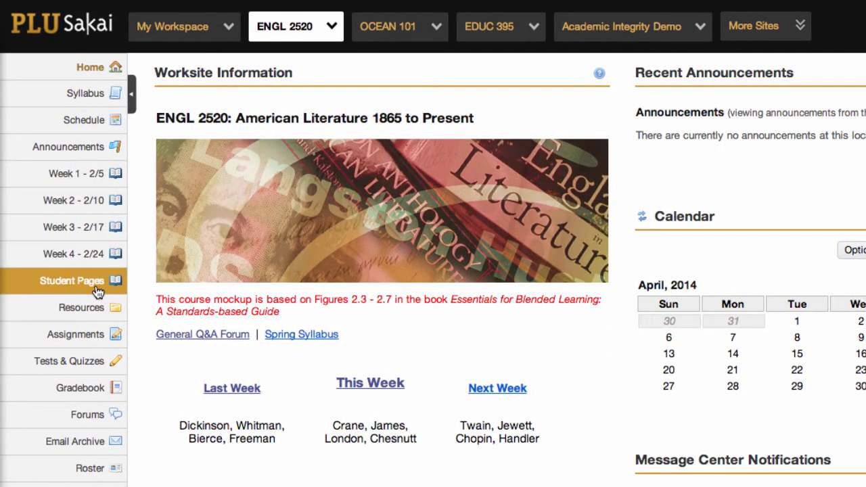
Step: Show the ENGL 2520 Student Pages area where a class-visible page can be added
{"action": "left_click", "coordinate": [70, 280]}
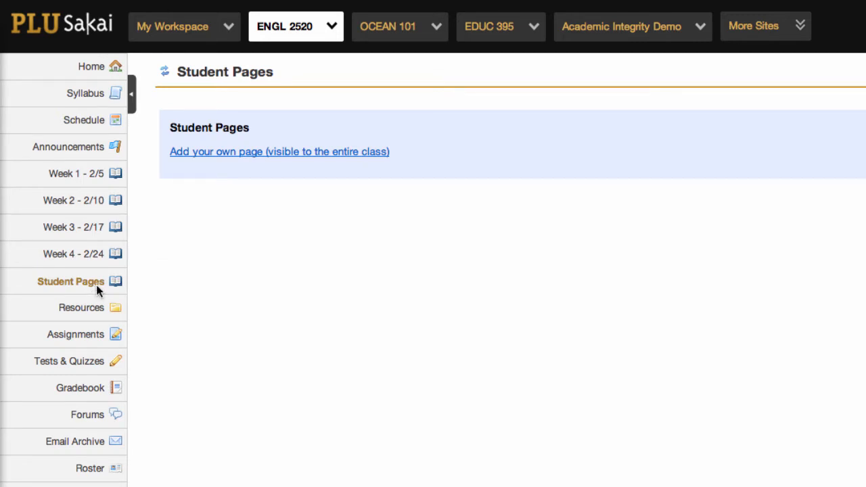
{"action": "mouse_move", "coordinate": [97, 291]}
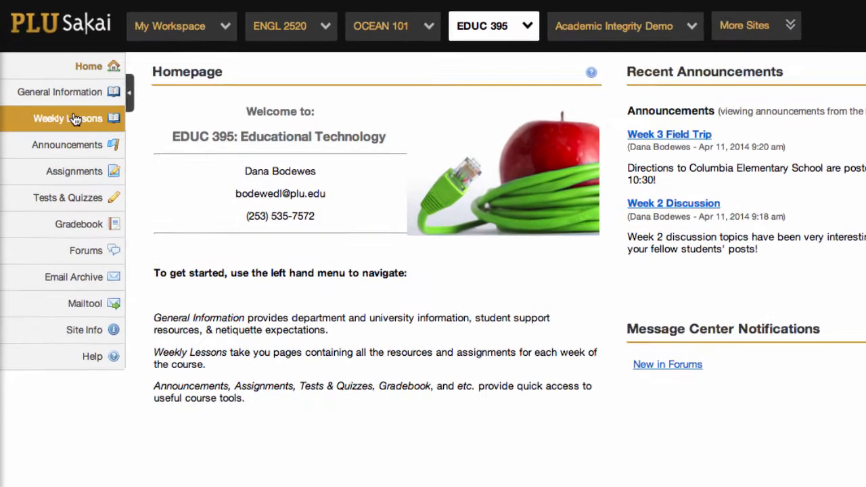
Step: Browse the EDUC 395 Weekly Lessons Week 2 page and its videos
{"action": "left_click", "coordinate": [67, 119]}
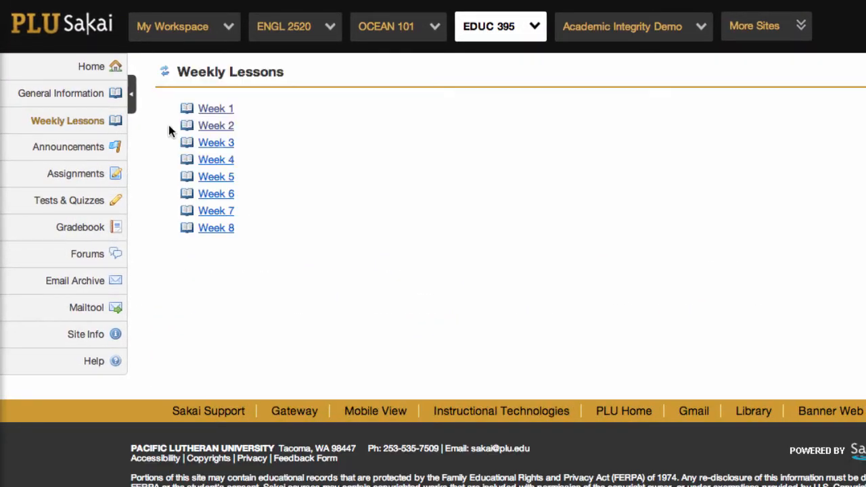
{"action": "left_click", "coordinate": [216, 125]}
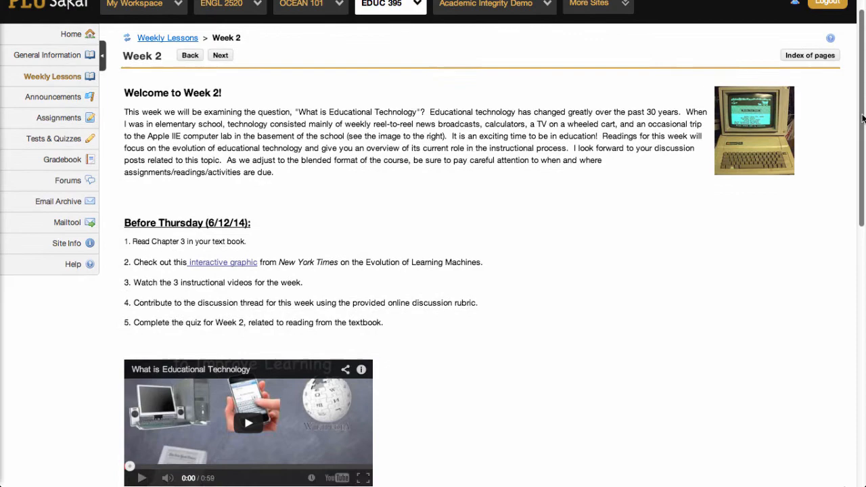
{"action": "scroll", "scroll_direction": "down", "scroll_amount": 3}
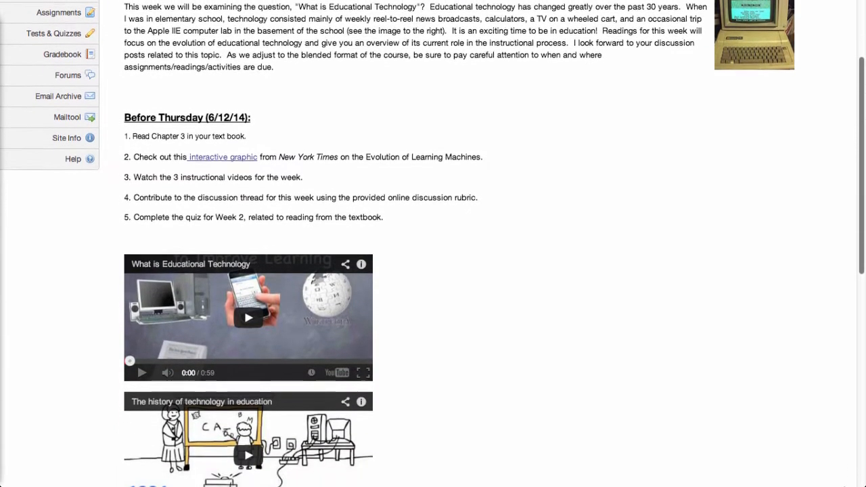
{"action": "scroll", "scroll_direction": "down", "scroll_amount": 3}
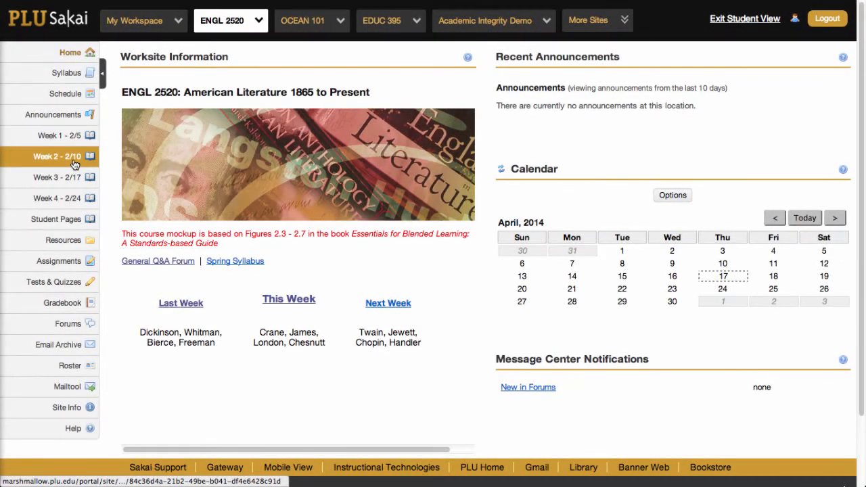
Step: Browse the ENGL 2520 'Week 2 - 2/10' lesson page's Dickinson and Whitman resources
{"action": "left_click", "coordinate": [57, 157]}
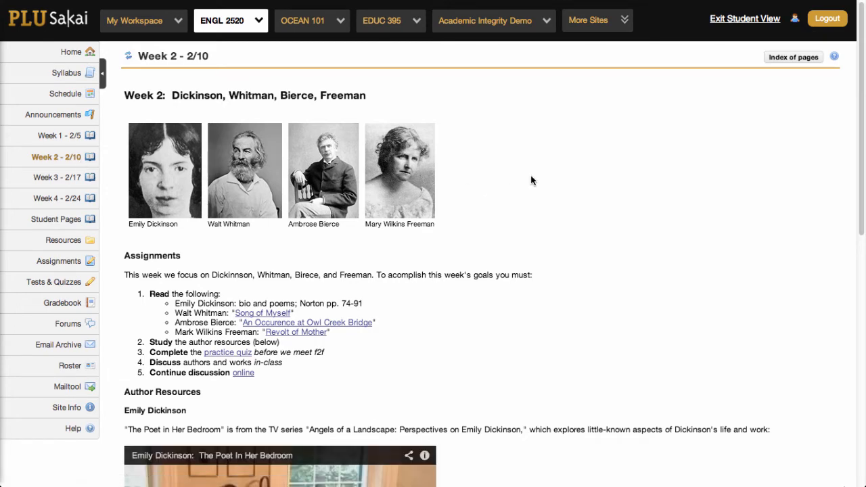
{"action": "scroll", "scroll_direction": "down", "scroll_amount": 3}
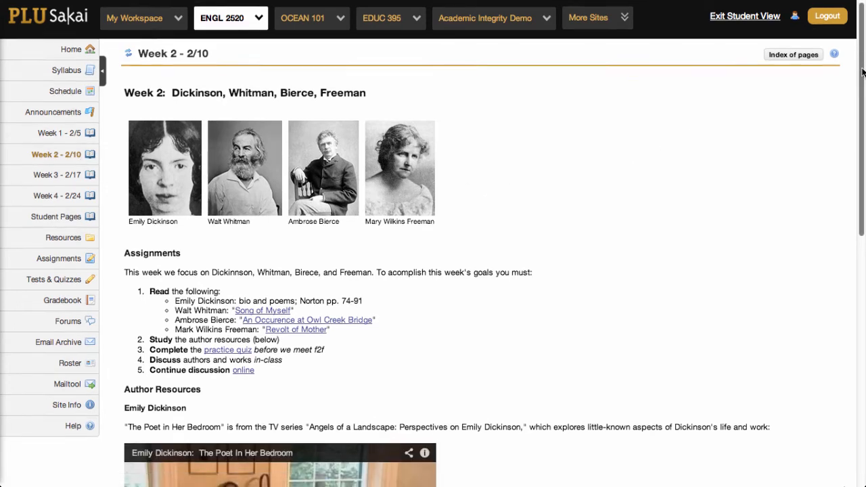
{"action": "scroll", "scroll_direction": "down", "scroll_amount": 3}
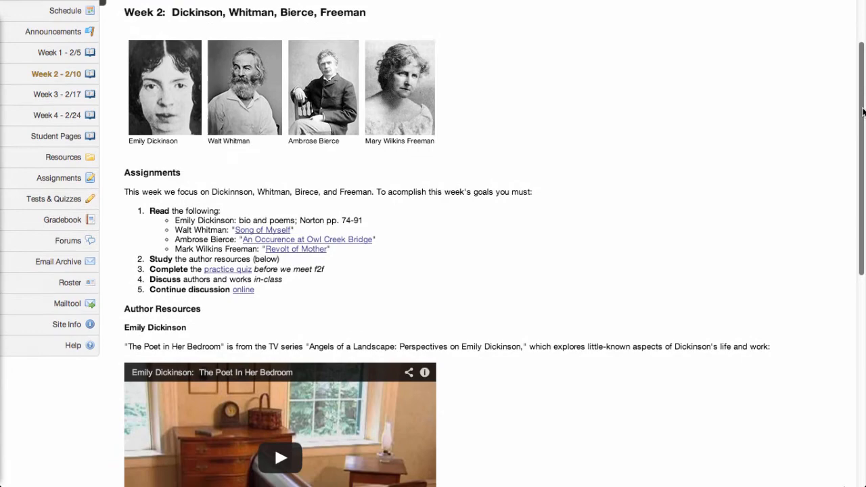
{"action": "scroll", "scroll_direction": "down", "scroll_amount": 3}
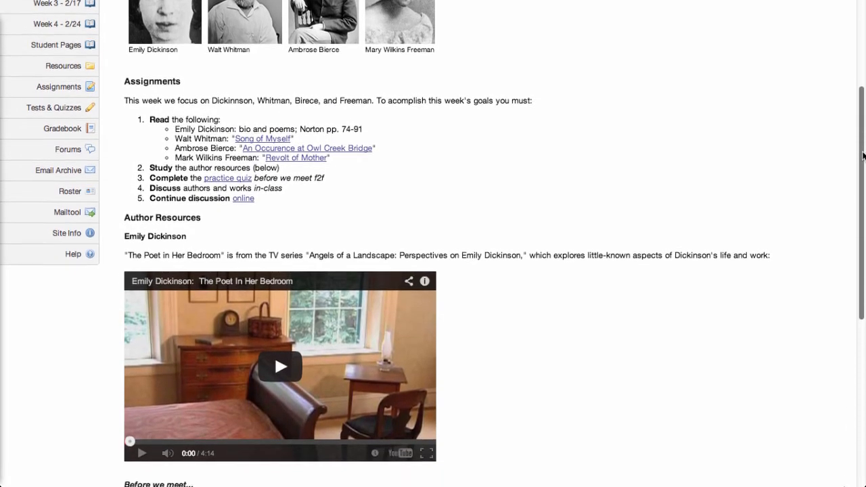
{"action": "scroll", "scroll_direction": "down", "scroll_amount": 3}
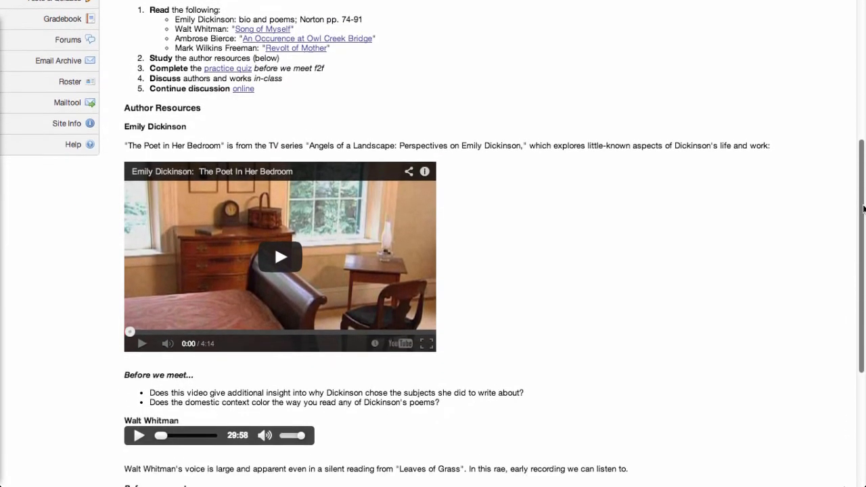
{"action": "scroll", "scroll_direction": "down", "scroll_amount": 3}
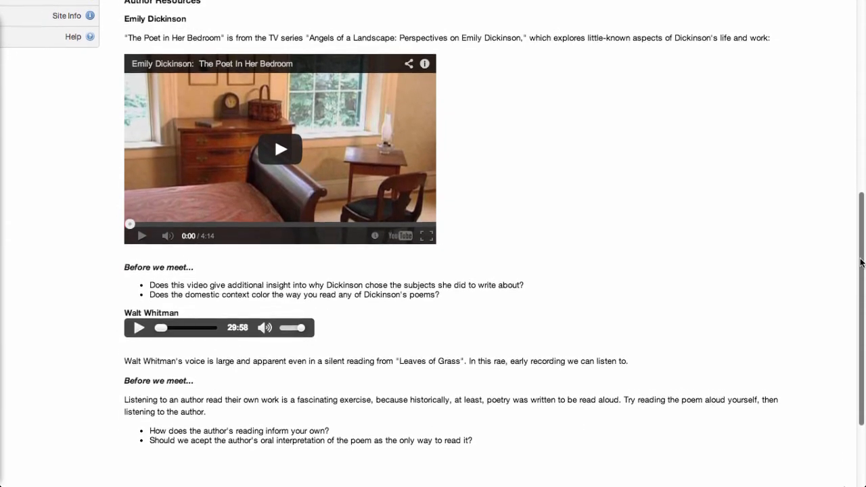
{"action": "scroll", "scroll_direction": "down", "scroll_amount": 3}
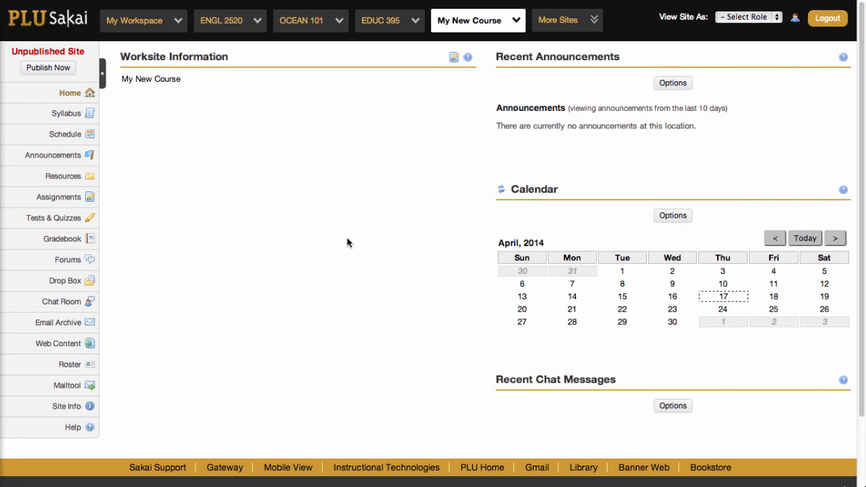
Step: In My New Course's Site Info > Edit Tools, tick Lessons for inclusion and move toward Continue
{"action": "scroll", "scroll_direction": "down", "scroll_amount": 3}
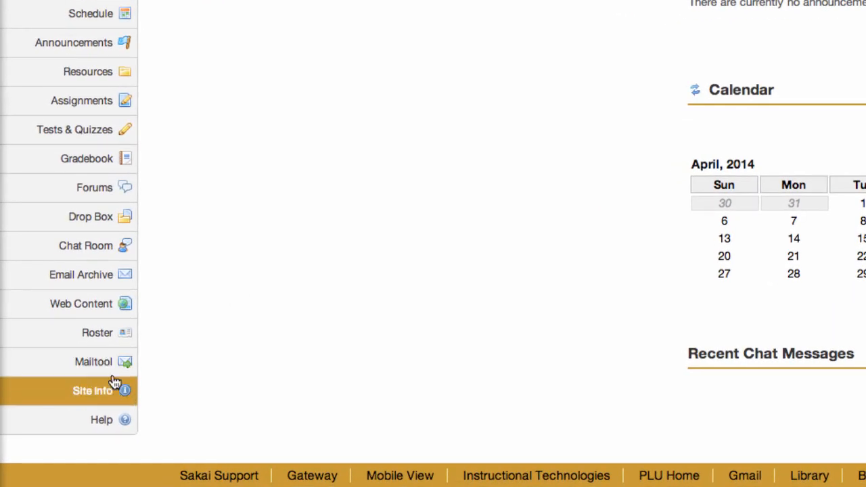
{"action": "left_click", "coordinate": [92, 390]}
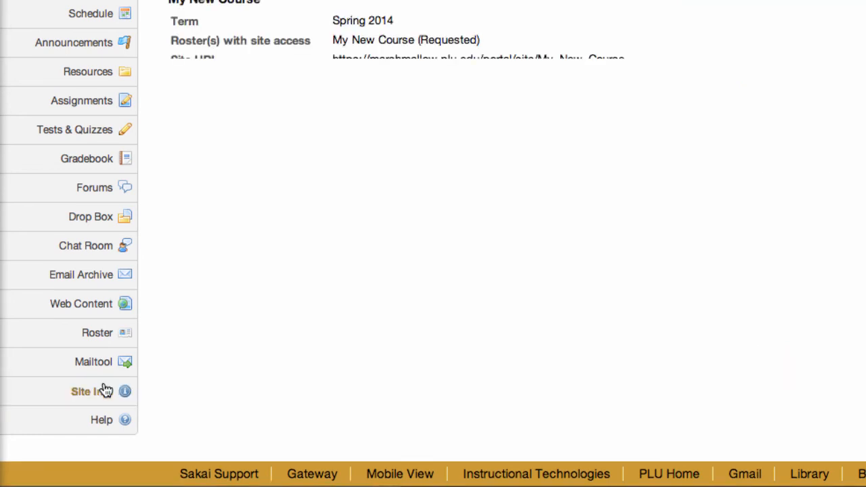
{"action": "left_click", "coordinate": [84, 391]}
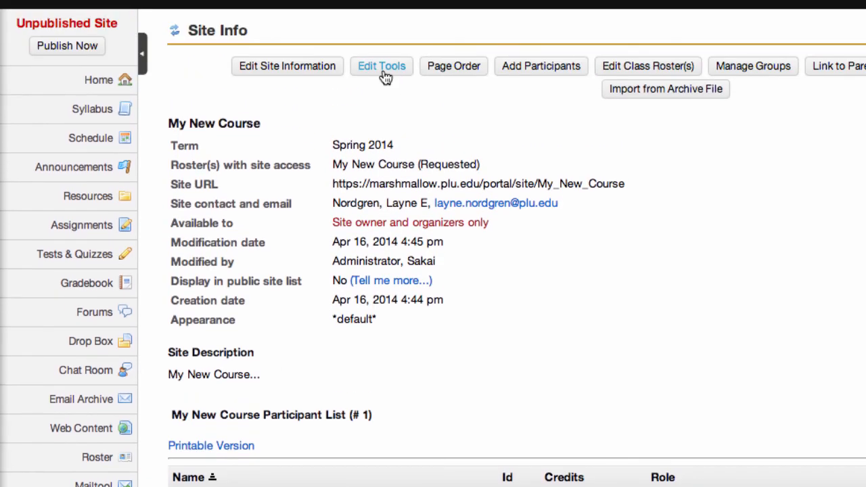
{"action": "left_click", "coordinate": [382, 65]}
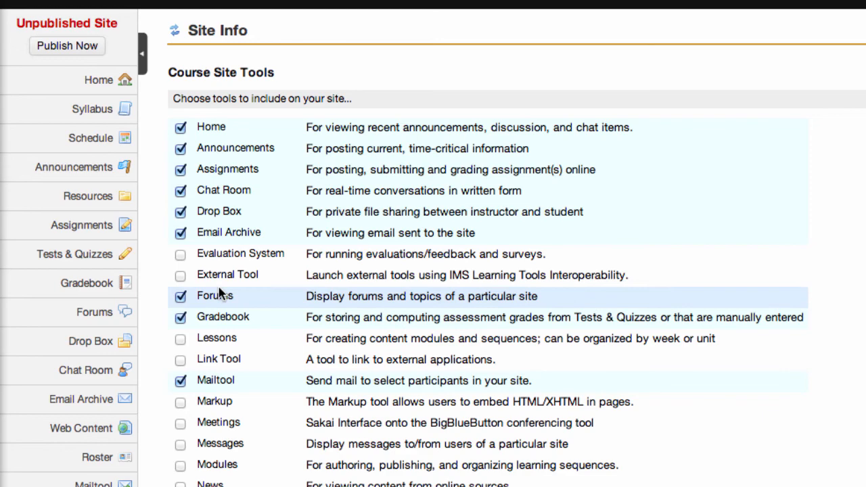
{"action": "left_click", "coordinate": [180, 338]}
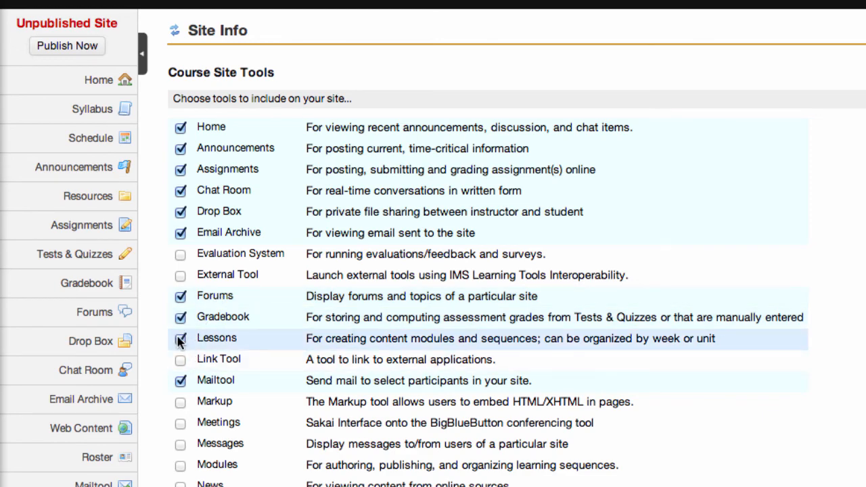
{"action": "scroll", "scroll_direction": "down", "scroll_amount": 3}
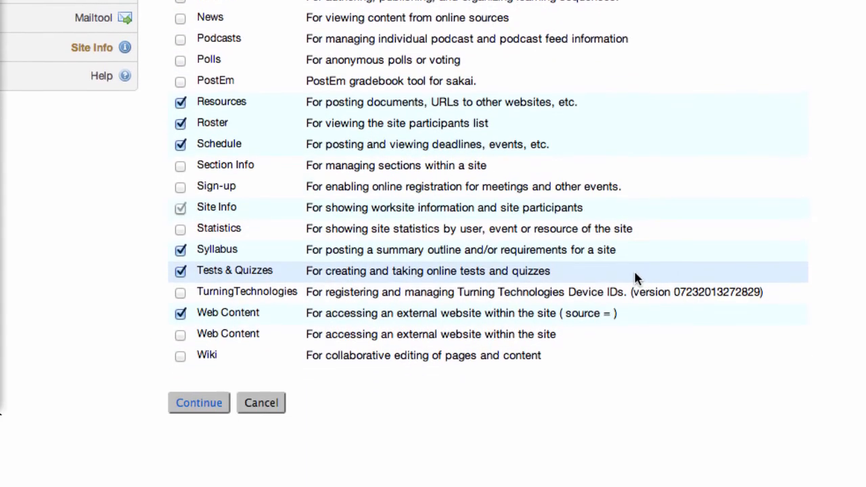